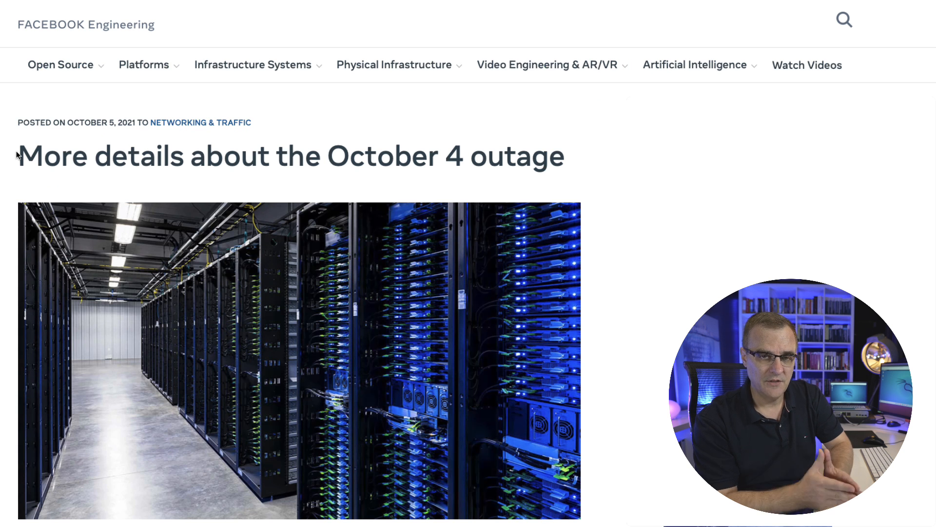
Scroll down through the October 4 outage article on the Facebook Engineering blog.
{"action": "scroll", "scroll_direction": "down", "scroll_amount": 3}
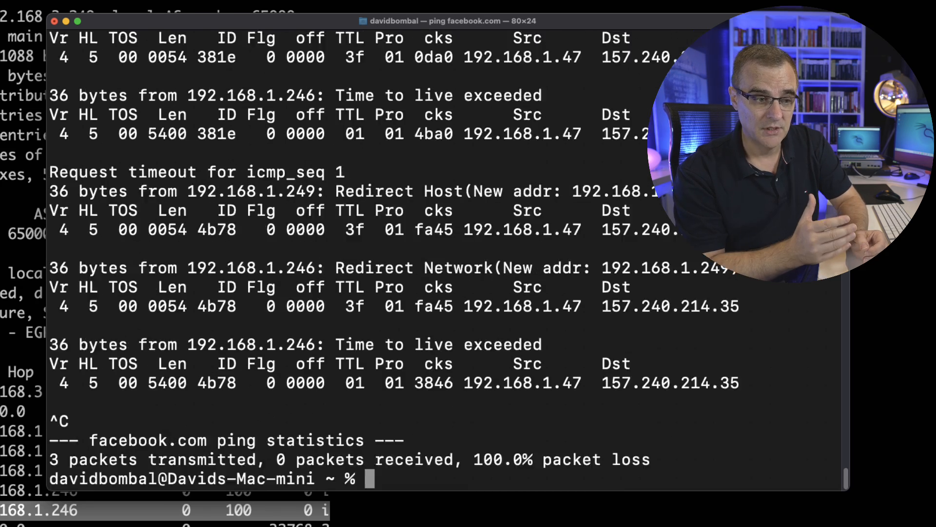
Run traceroute facebook.com and follow the hops bouncing between 192.168.1.249 and 192.168.1.246.
{"action": "type", "text": "traceroute facebook.com"}
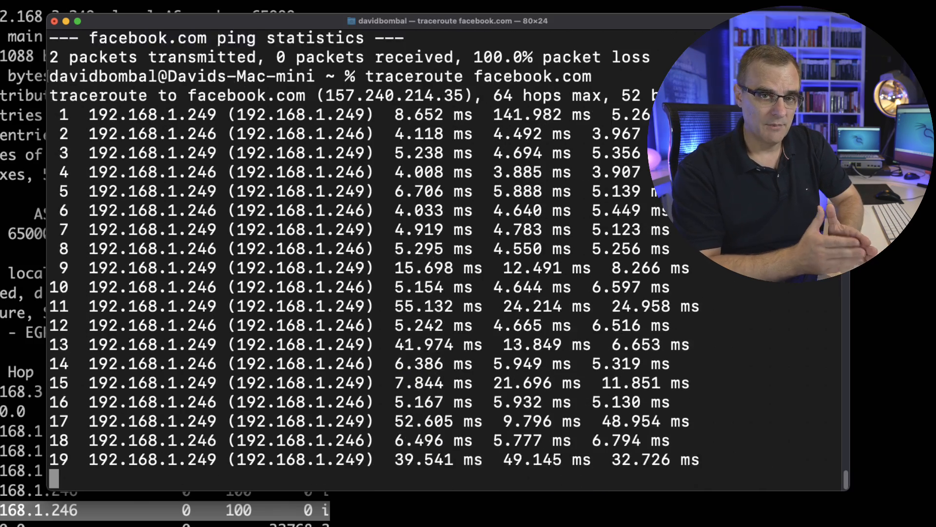
{"action": "scroll", "scroll_direction": "down", "scroll_amount": 3}
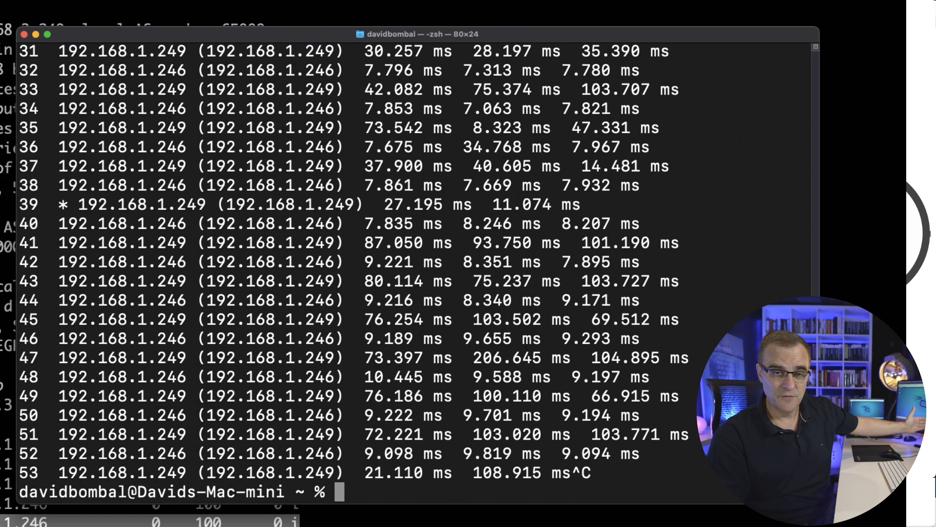
{"action": "double_click", "coordinate": [122, 224]}
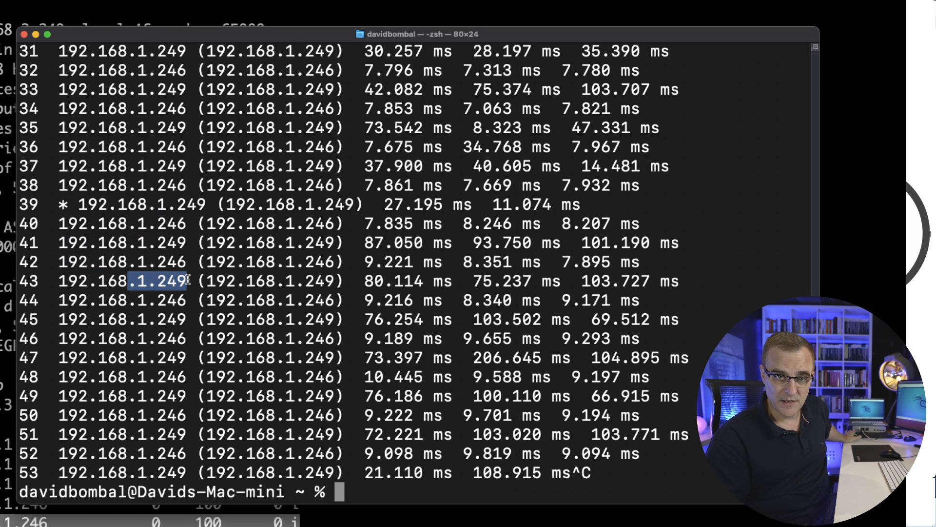
{"action": "type", "text": "traceroute facebook.com"}
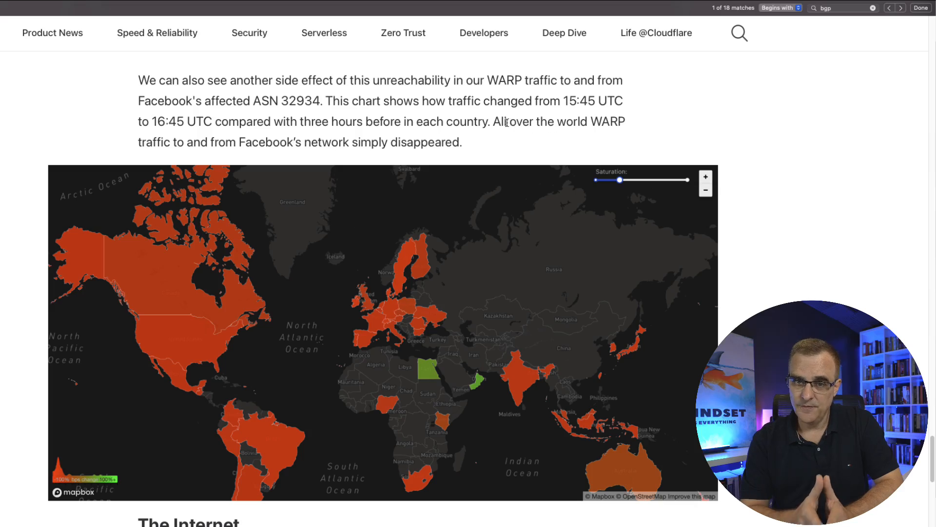
Select text in the Cloudflare outage article near the WARP world map section.
{"action": "left_click_drag", "start_coordinate": [493, 121], "coordinate": [461, 142]}
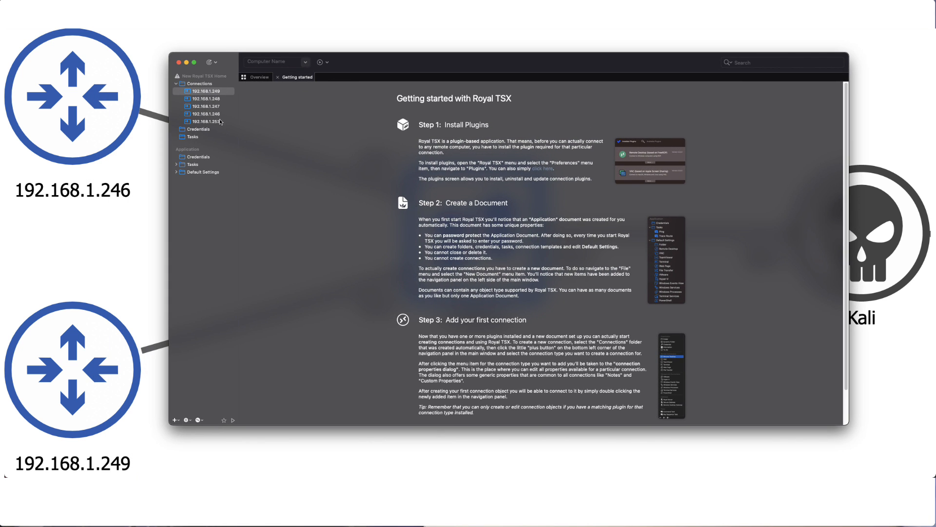
Connect to router 192.168.1.249 as user david and reach the c1941# privileged prompt.
{"action": "double_click", "coordinate": [206, 91]}
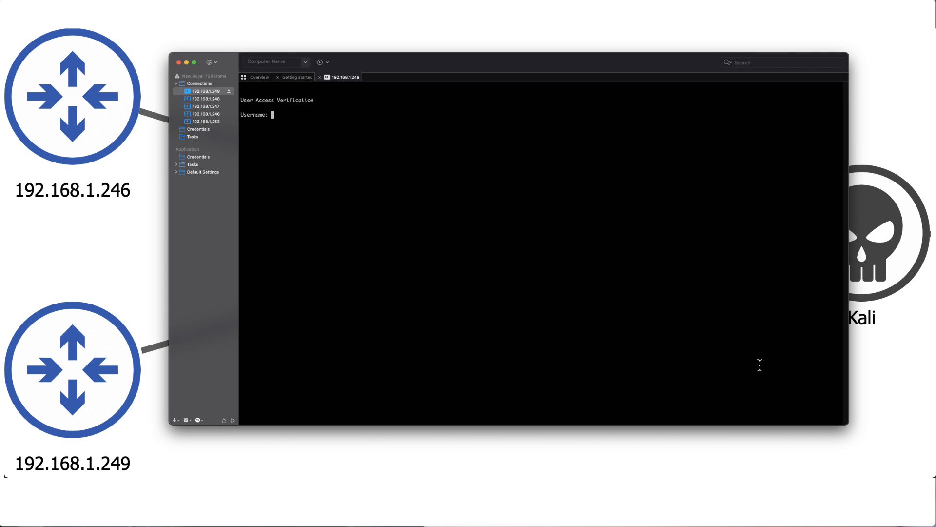
{"action": "type", "text": "david"}
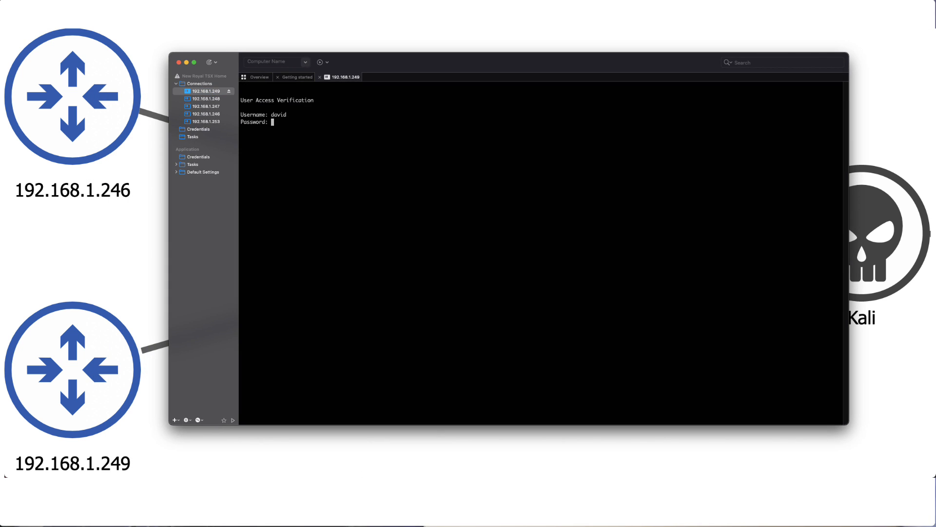
{"action": "type", "text": "c1941#"}
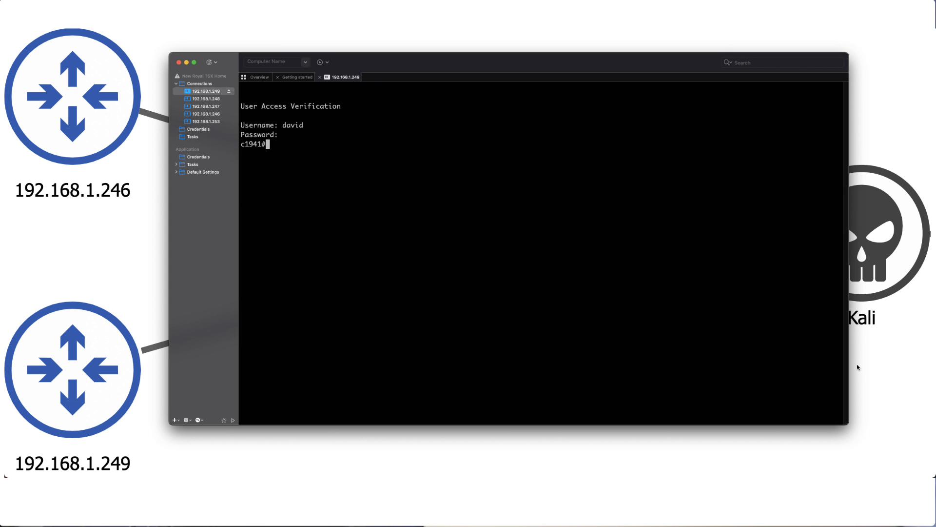